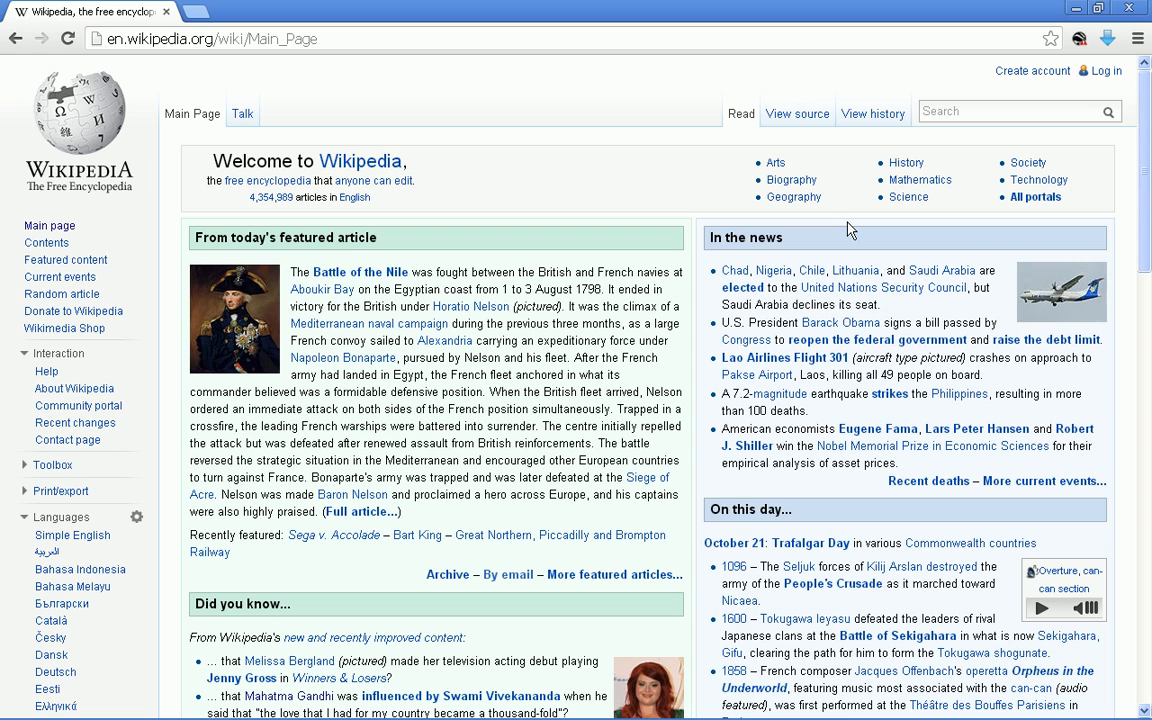
pyautogui.moveTo(356, 270)
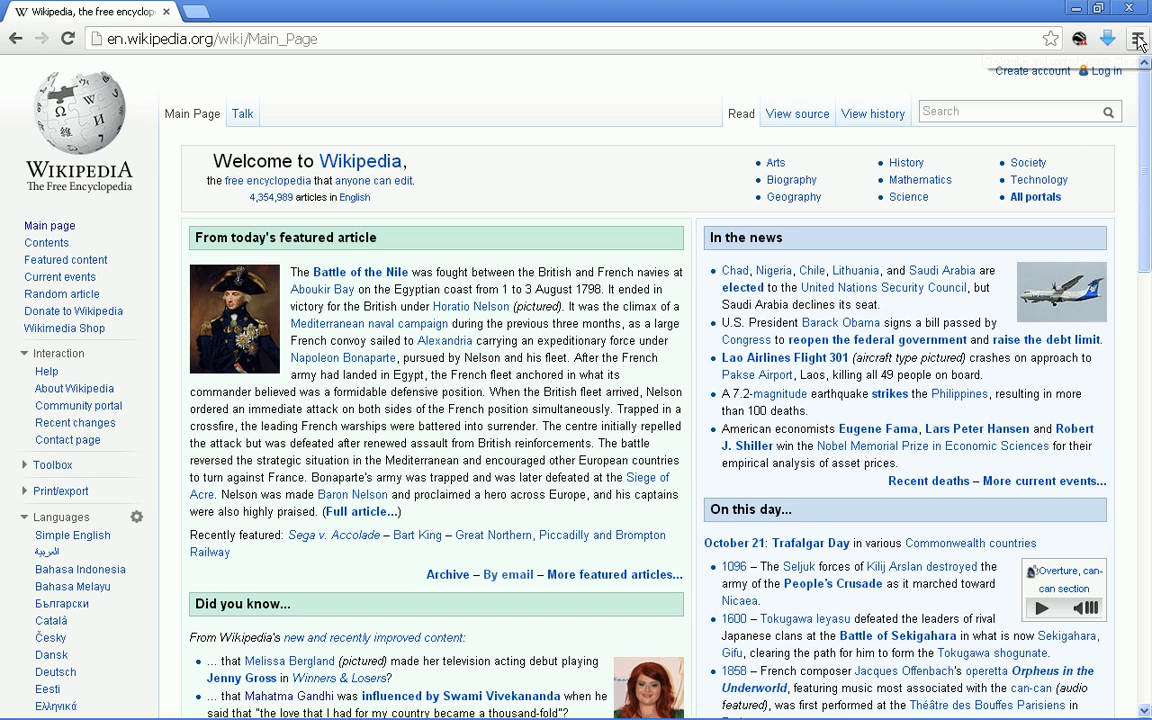
# Show the list of installed extensions via the Chrome menu's Settings page.
pyautogui.click(1136, 38)
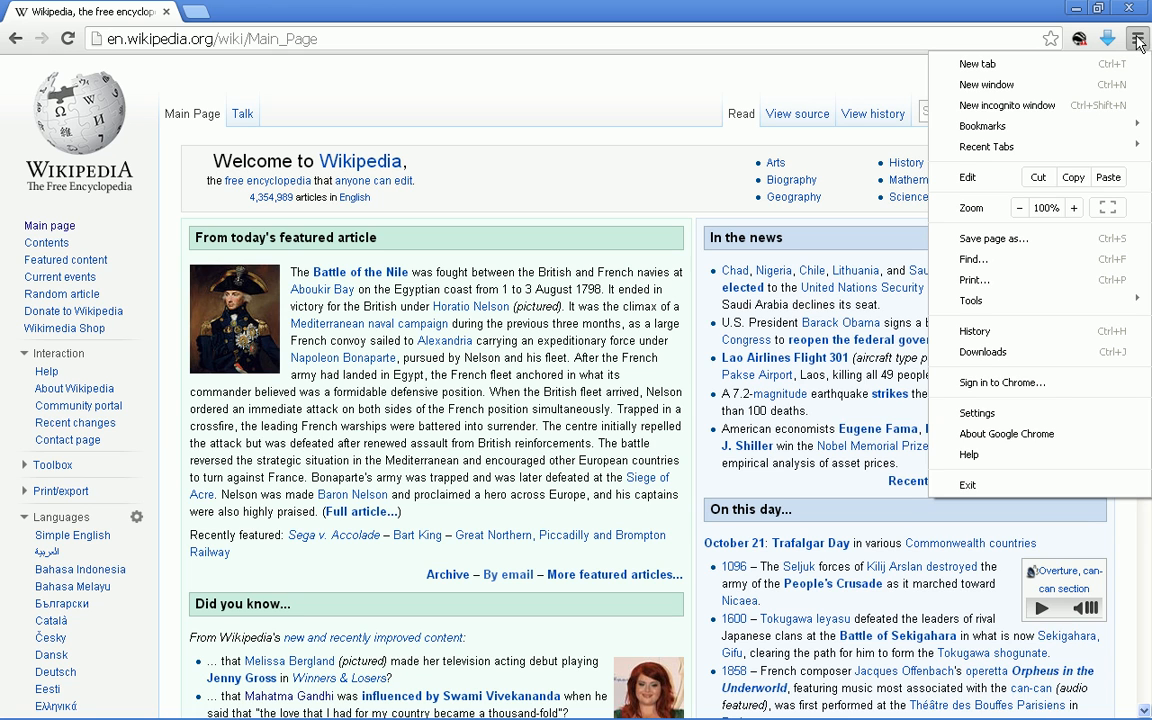
pyautogui.click(980, 412)
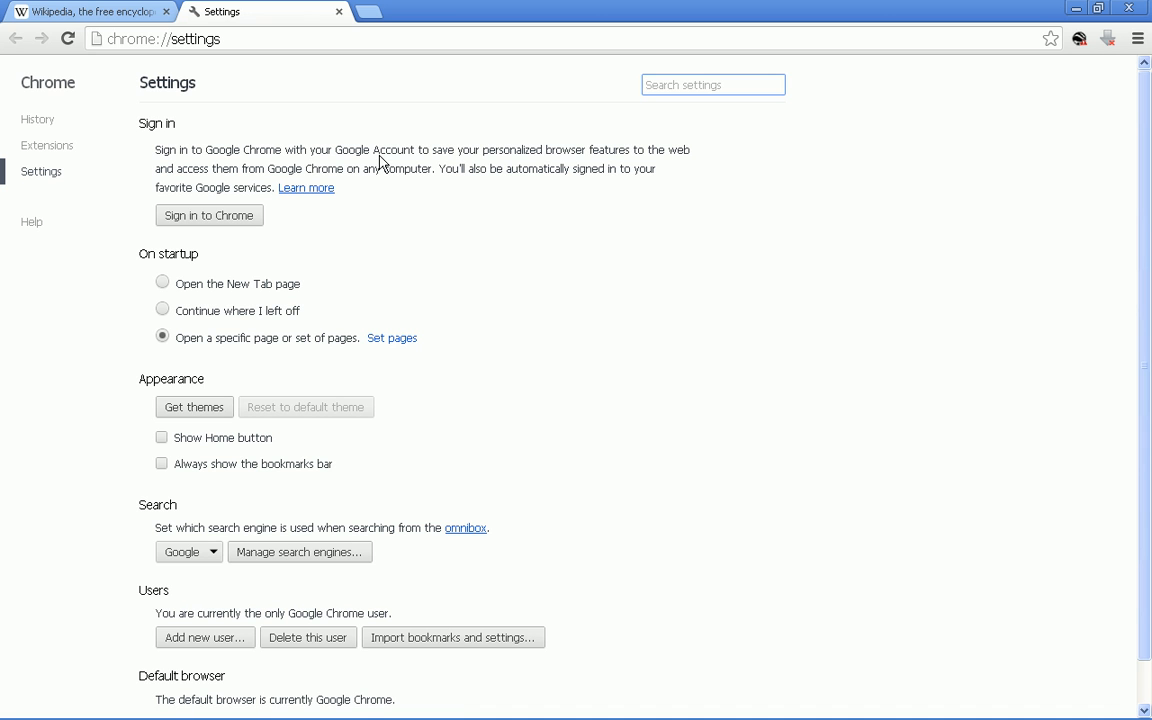
pyautogui.moveTo(56, 144)
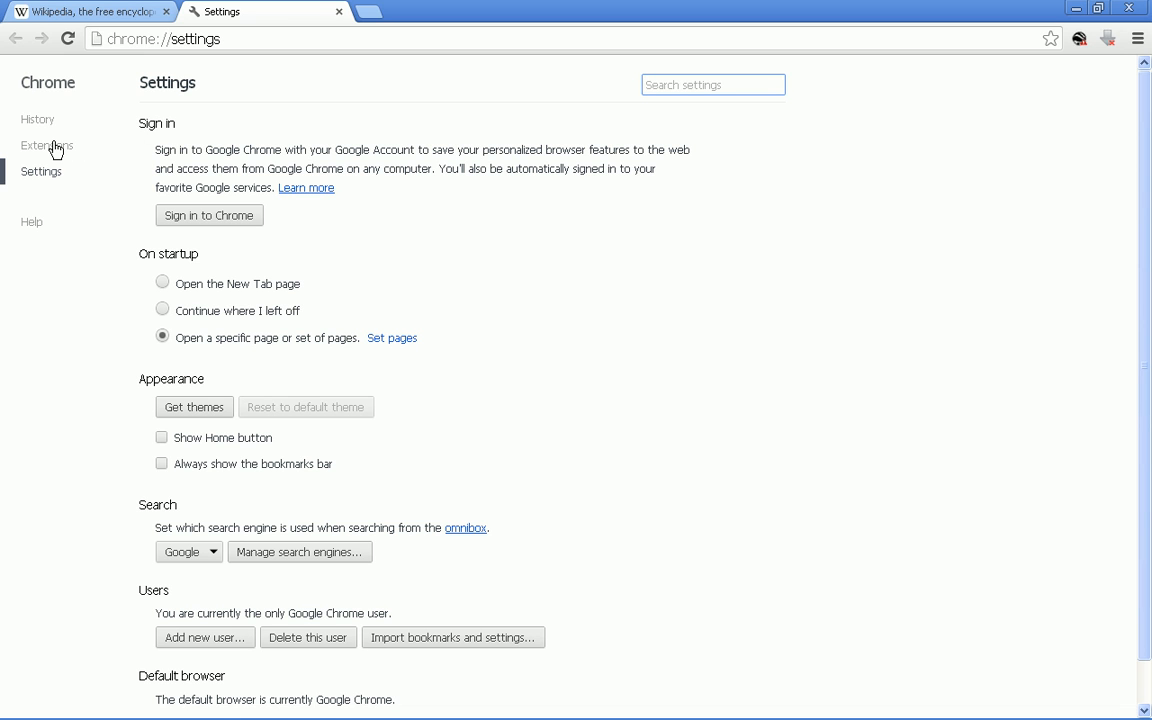
pyautogui.click(46, 144)
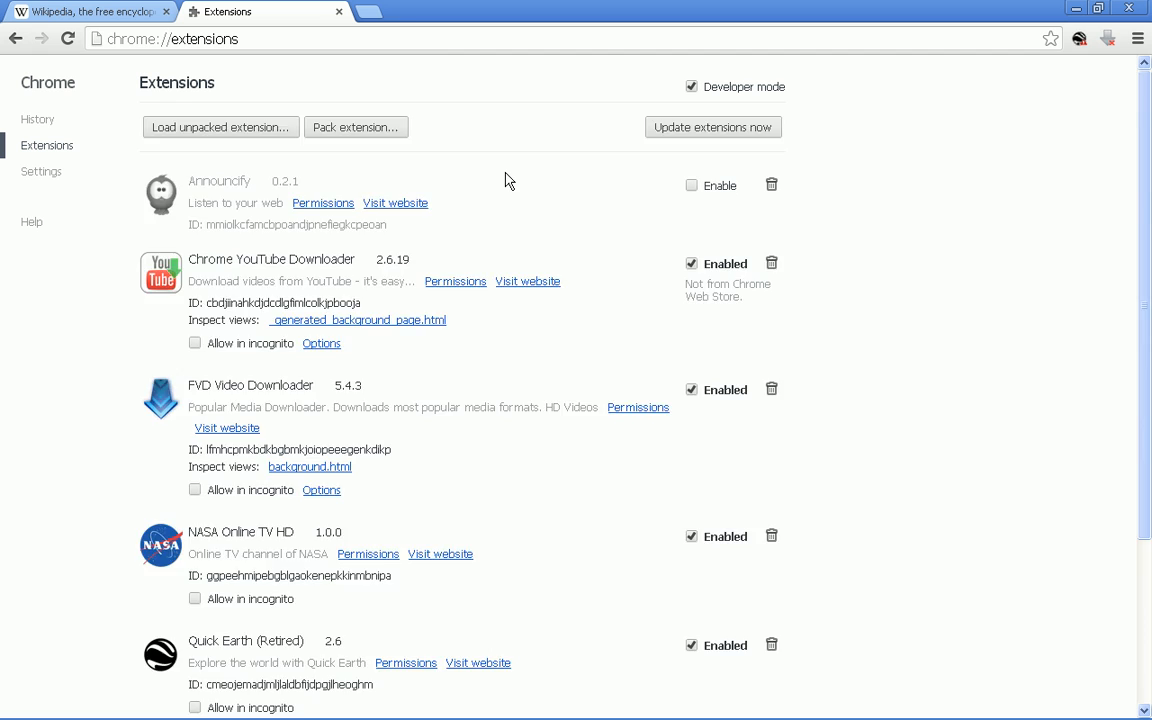
pyautogui.scroll(-3)
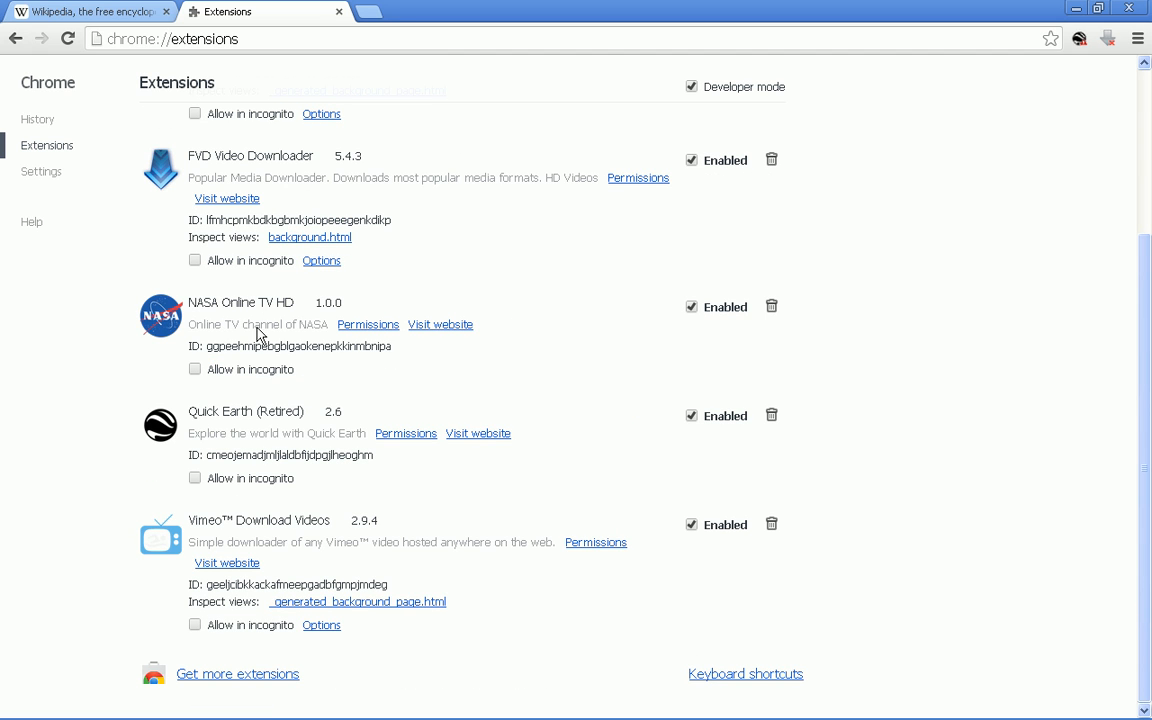
pyautogui.moveTo(312, 628)
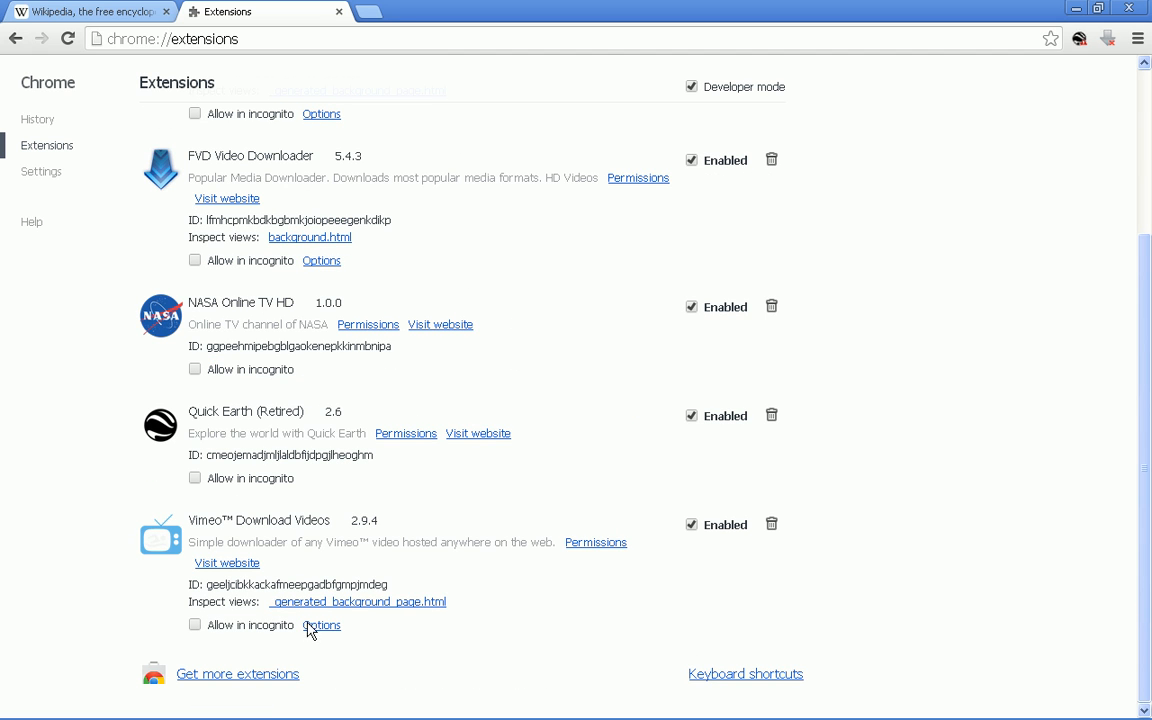
pyautogui.moveTo(228, 680)
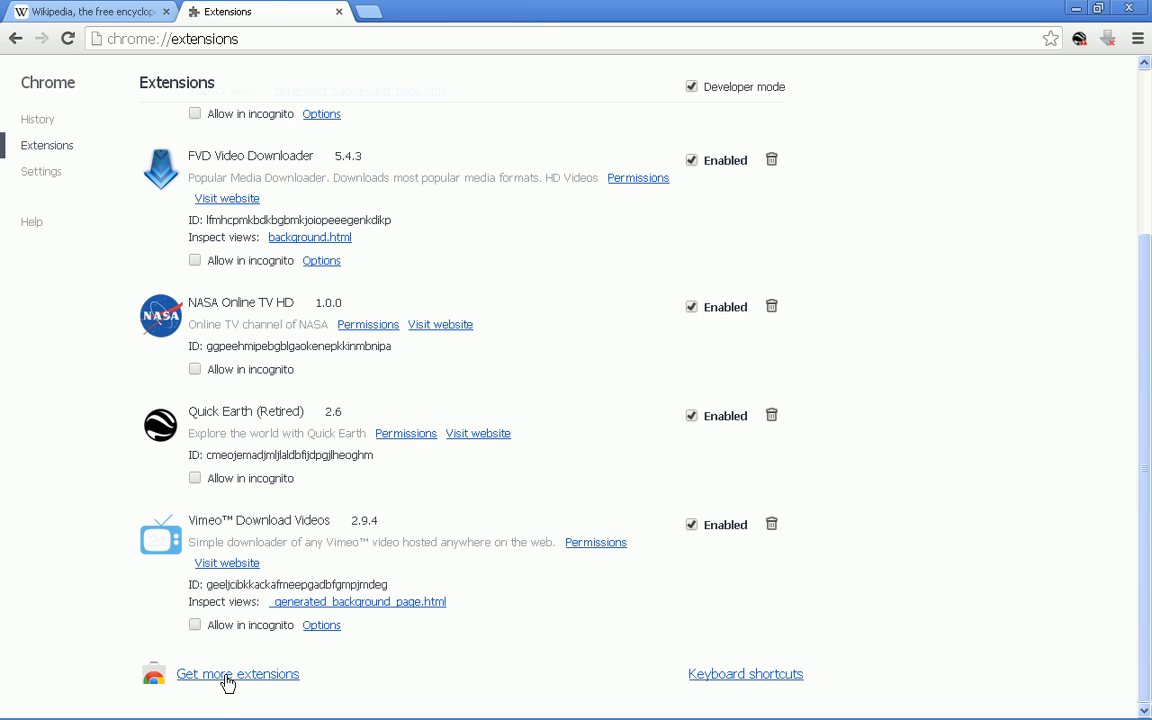
# Find SpeakIt! in the Chrome Web Store by searching 'spe' and add it to Chrome, accepting its permissions.
pyautogui.click(238, 674)
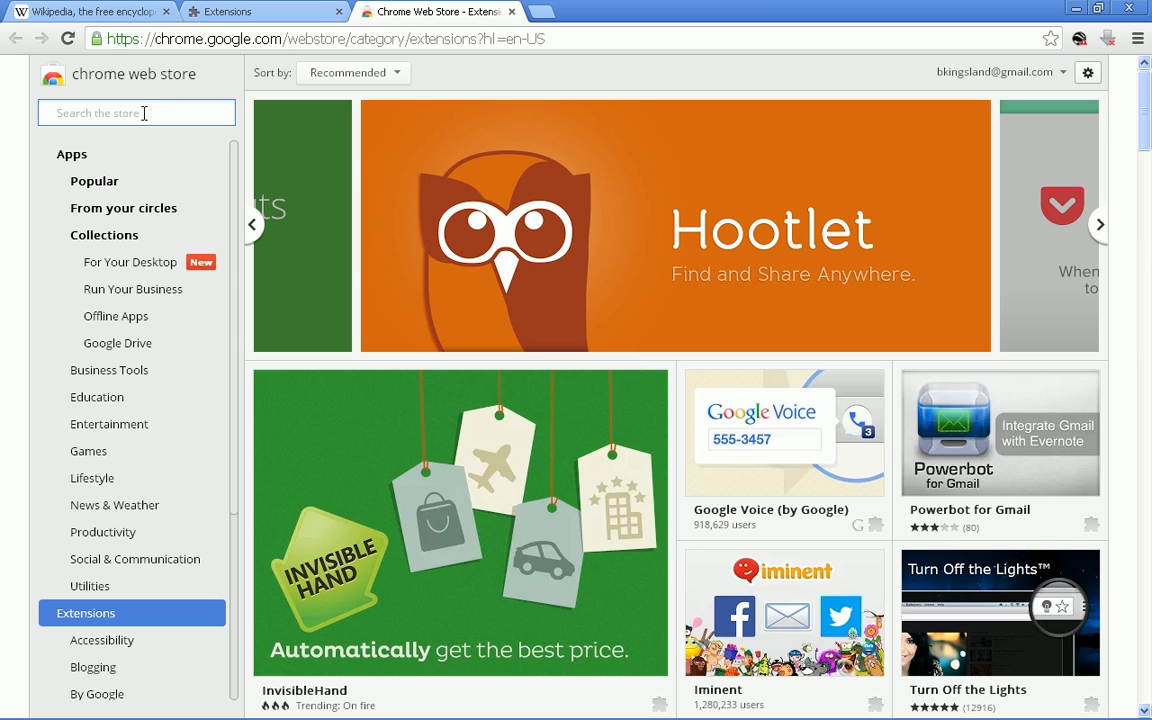
pyautogui.write('speakit')
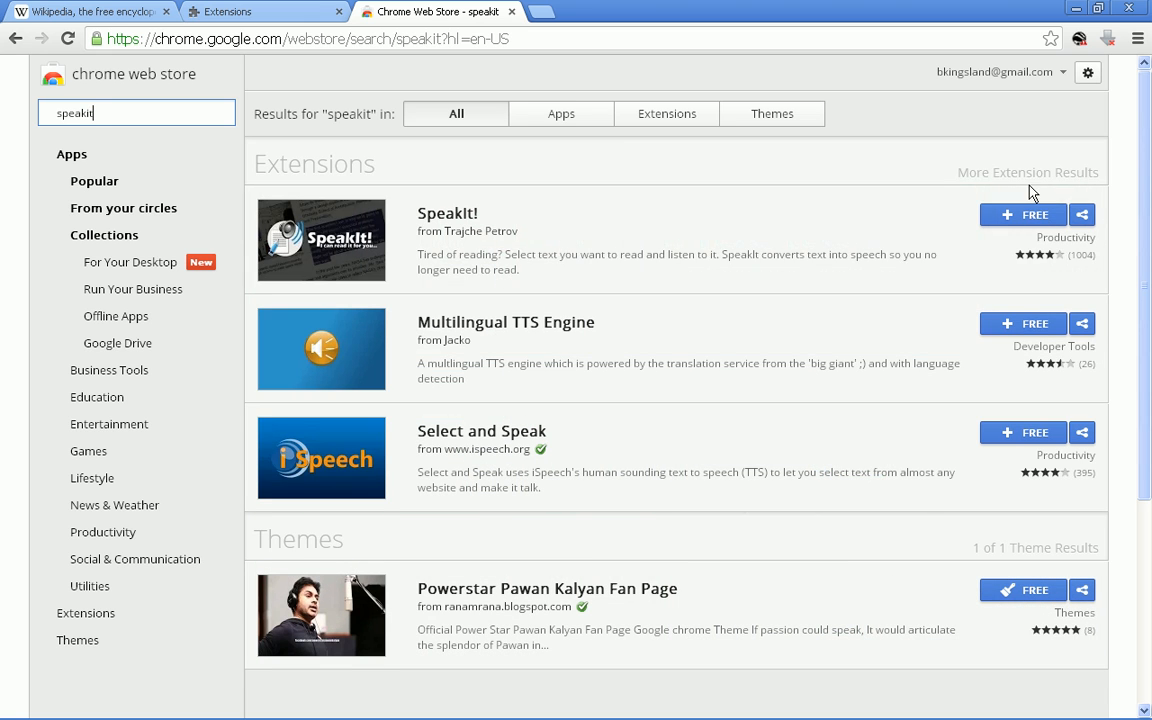
pyautogui.click(1022, 216)
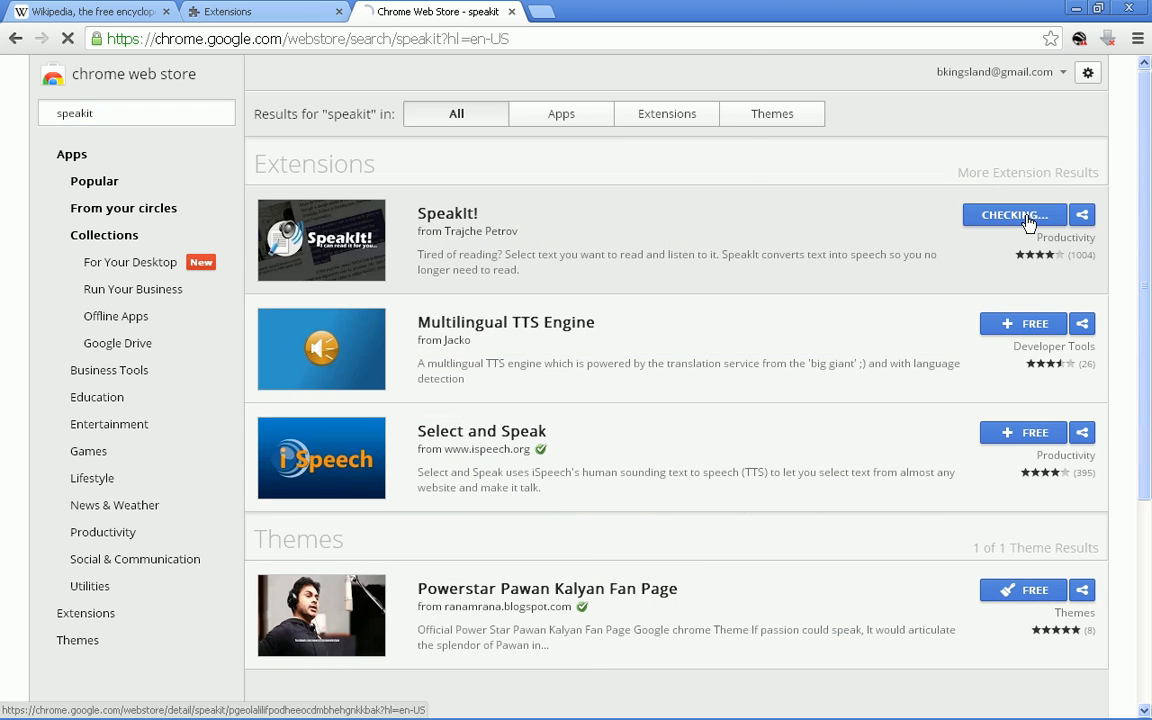
pyautogui.click(1014, 214)
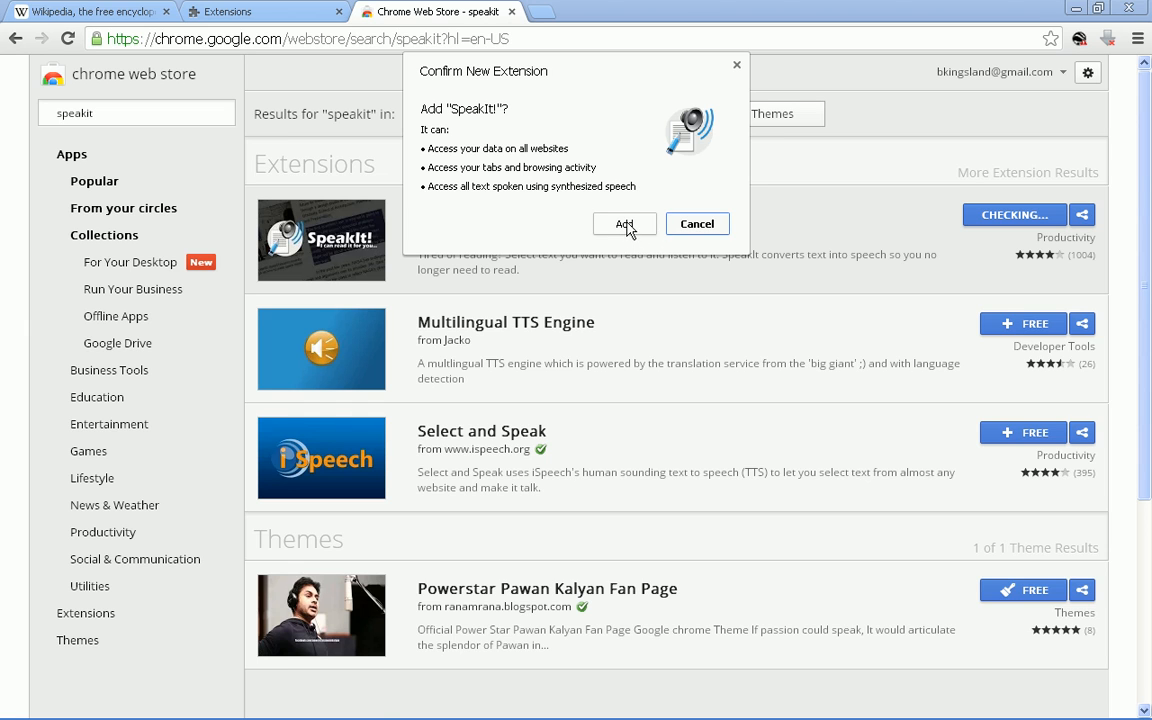
pyautogui.click(624, 224)
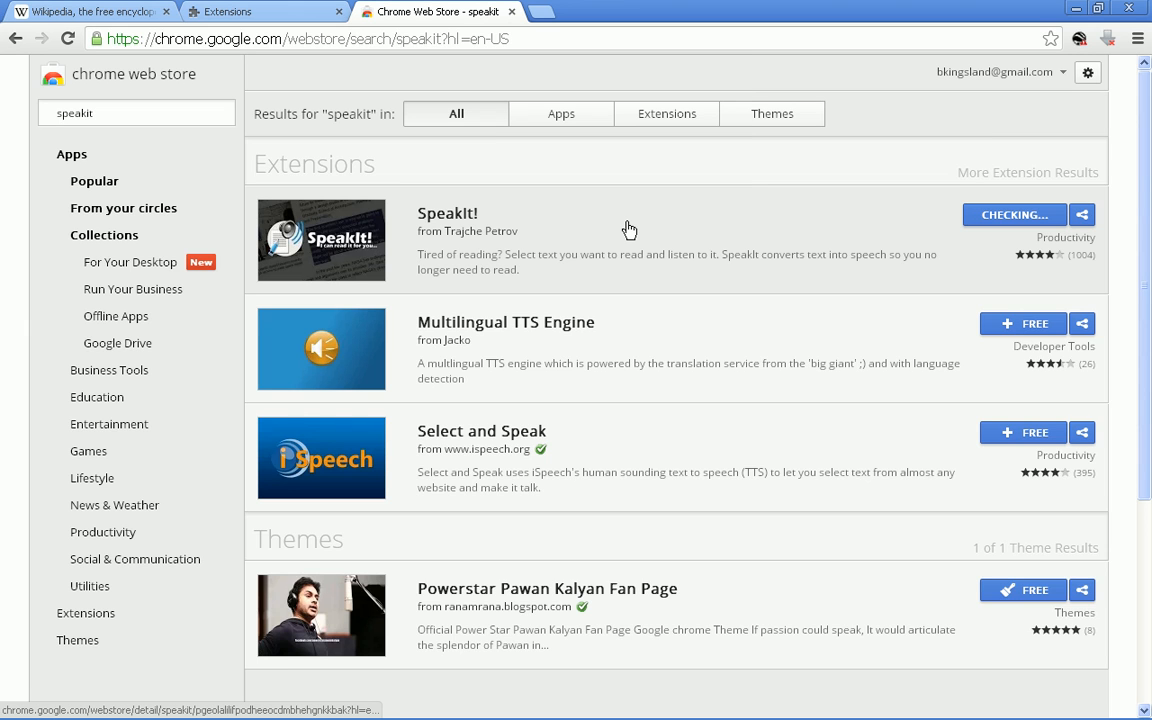
pyautogui.click(1012, 214)
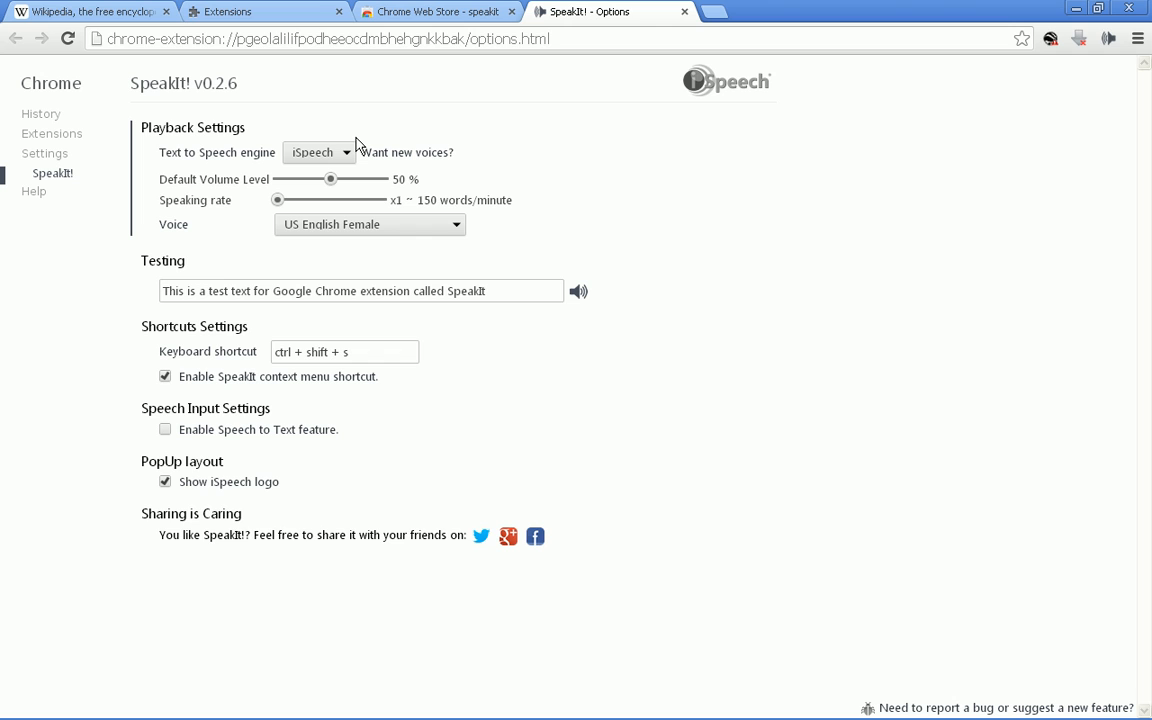
pyautogui.moveTo(384, 216)
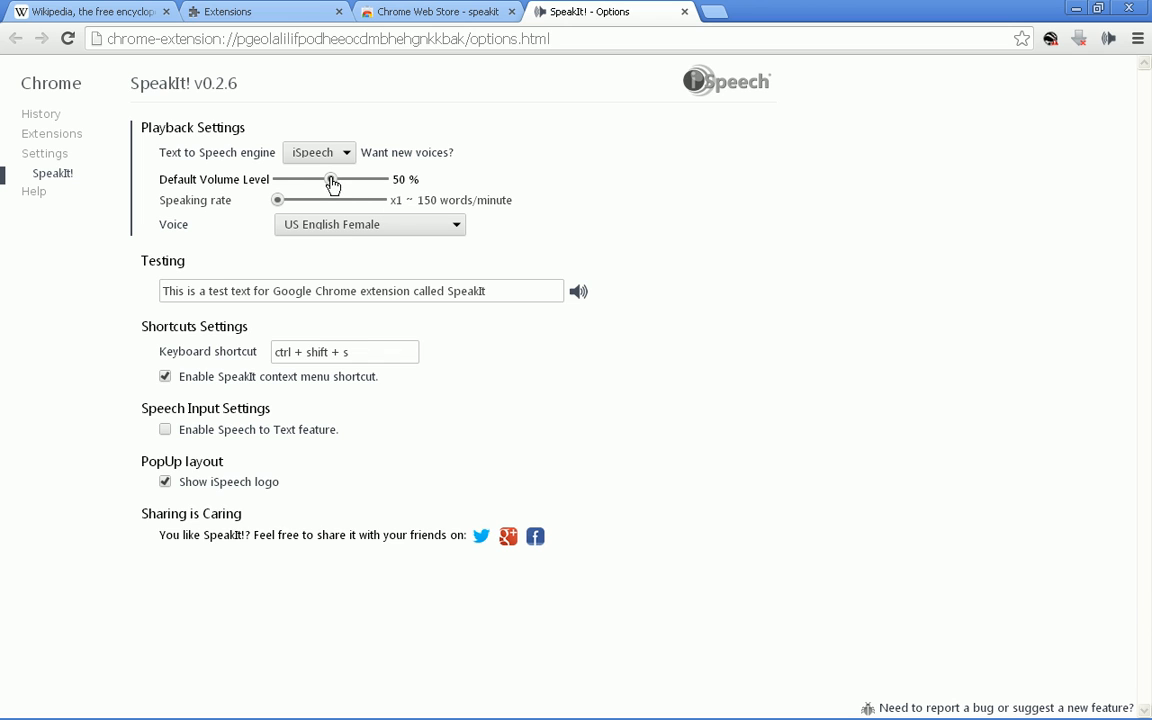
# Set SpeakIt!'s default volume to 75% and keep the speaking rate at x1.00 after testing x8.00.
pyautogui.moveTo(332, 180); pyautogui.dragTo(356, 180)
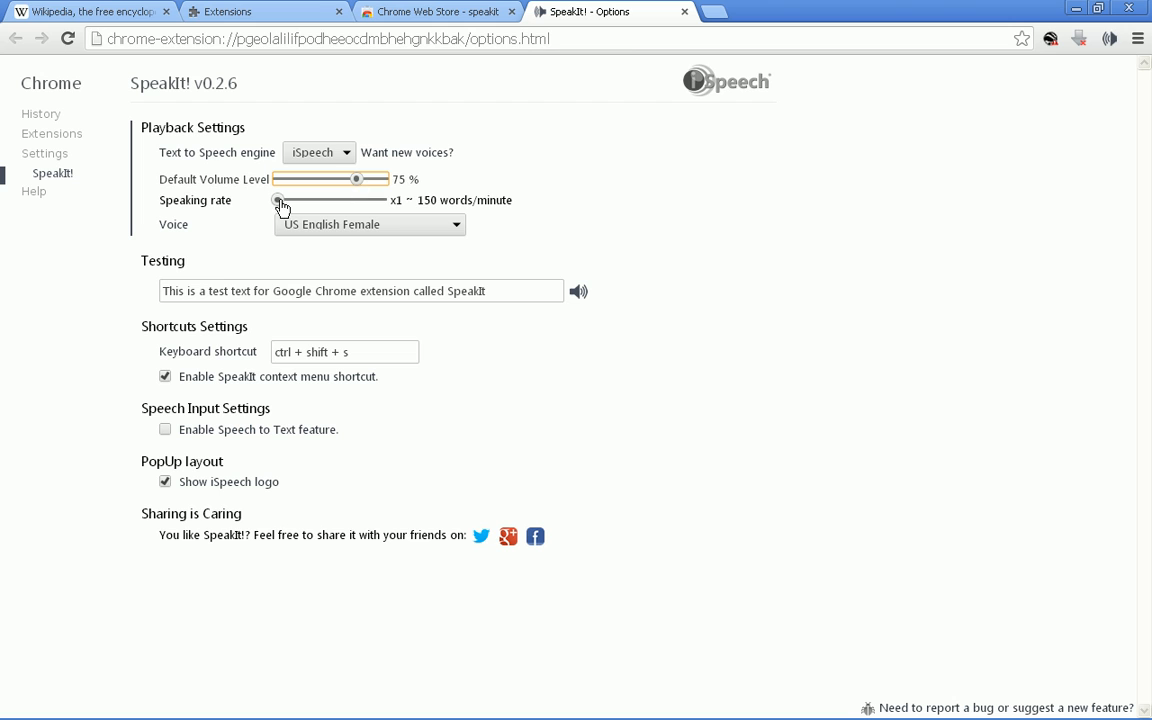
pyautogui.moveTo(280, 200); pyautogui.dragTo(364, 200)
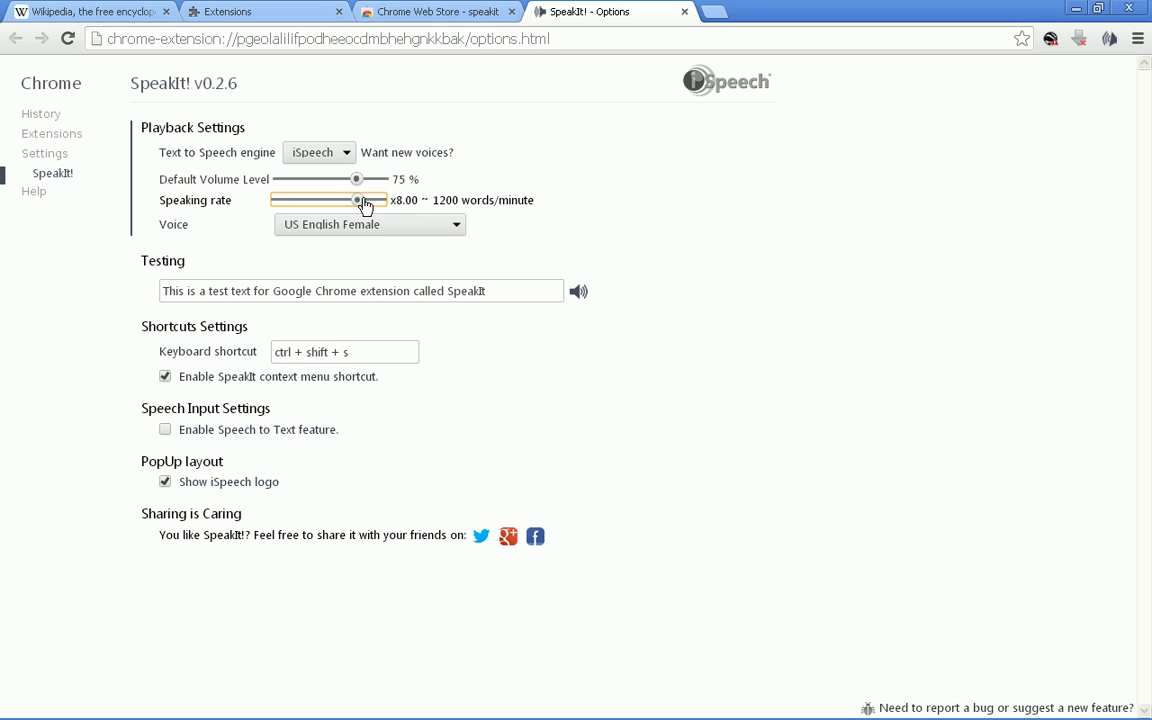
pyautogui.moveTo(360, 200); pyautogui.dragTo(278, 200)
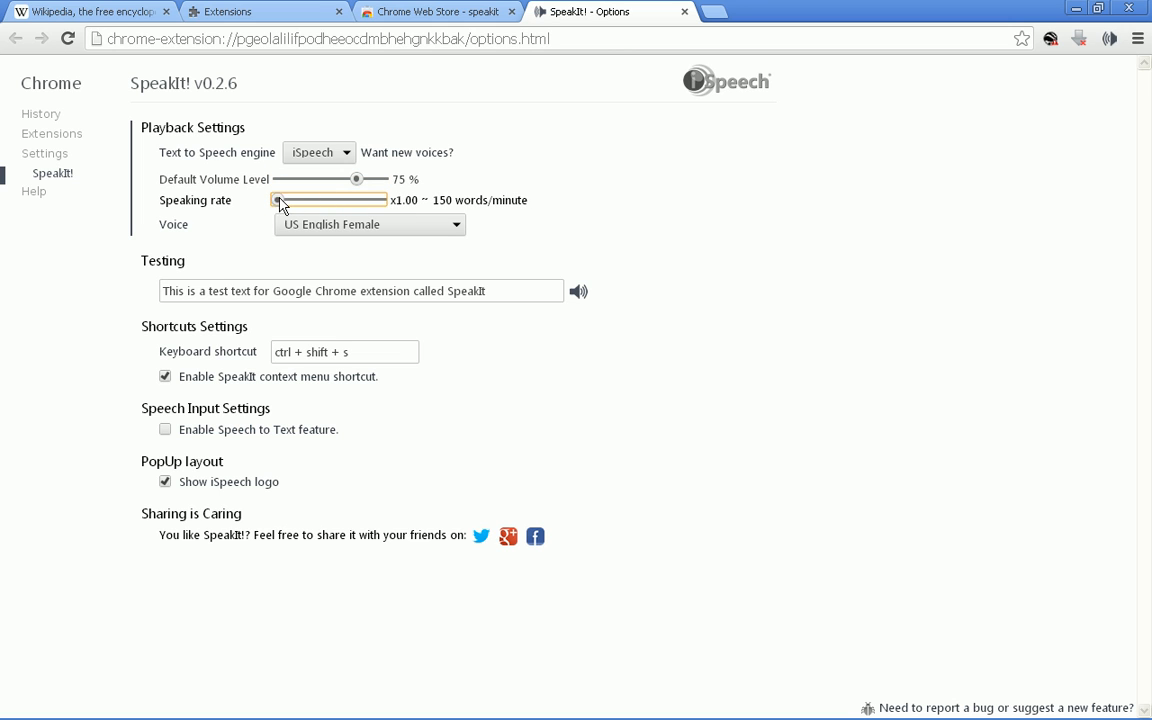
pyautogui.moveTo(440, 214)
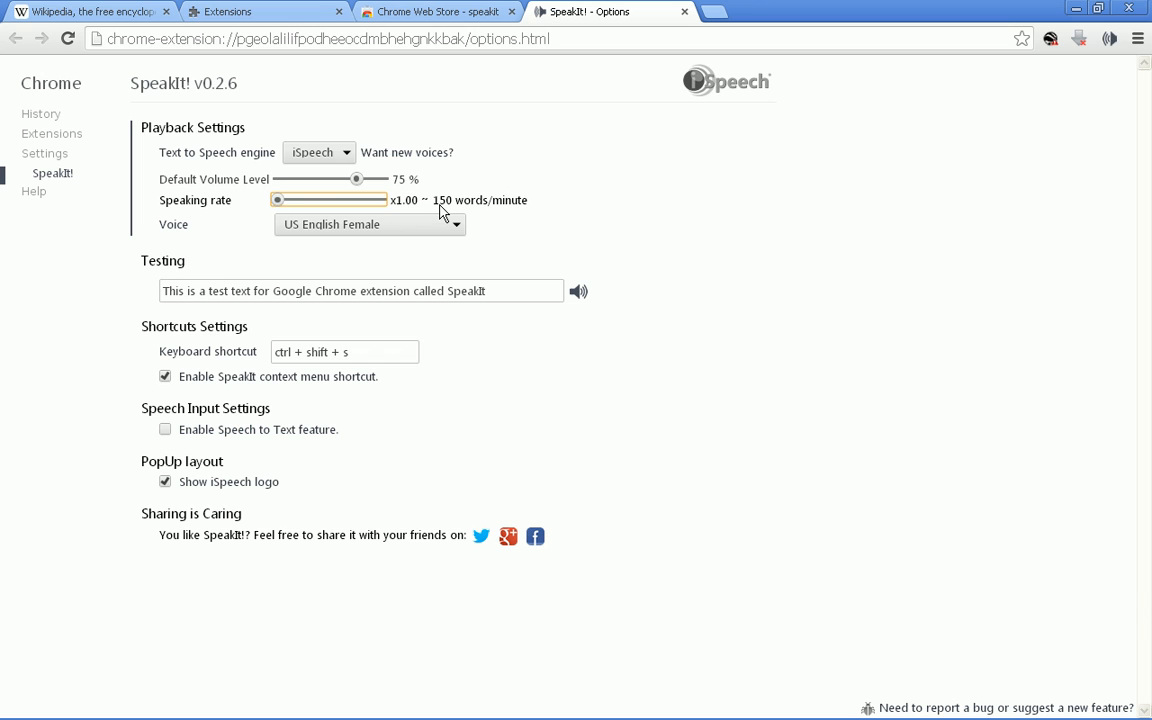
pyautogui.click(318, 152)
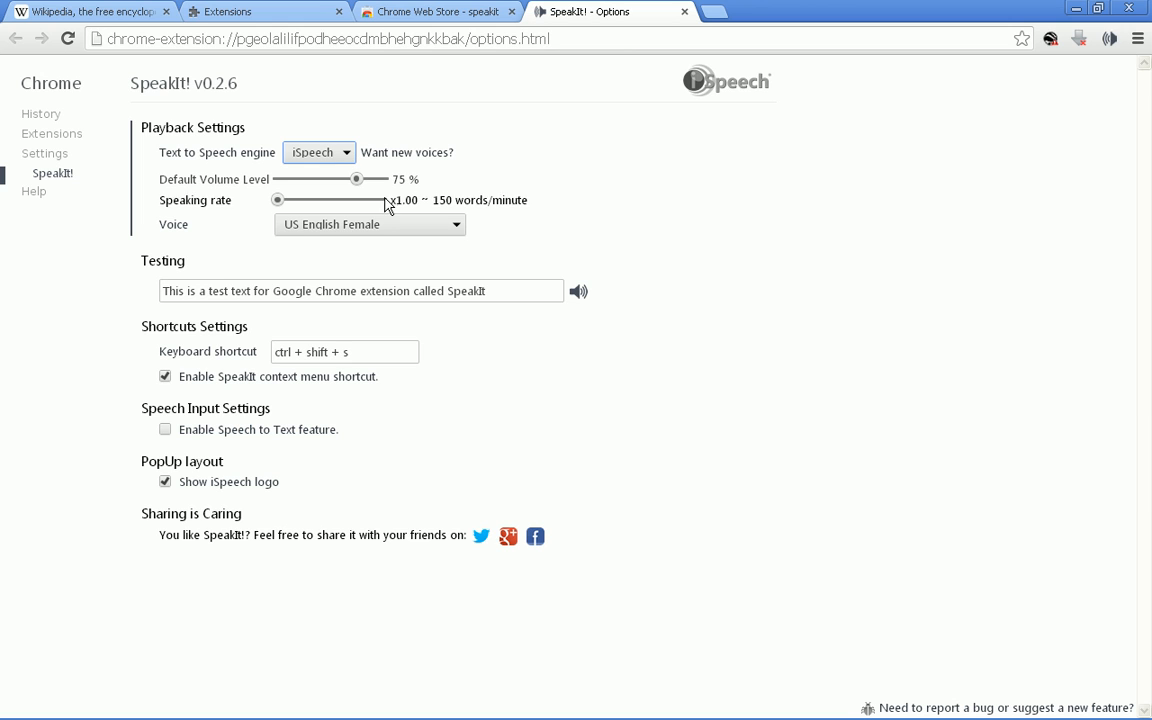
pyautogui.moveTo(252, 158)
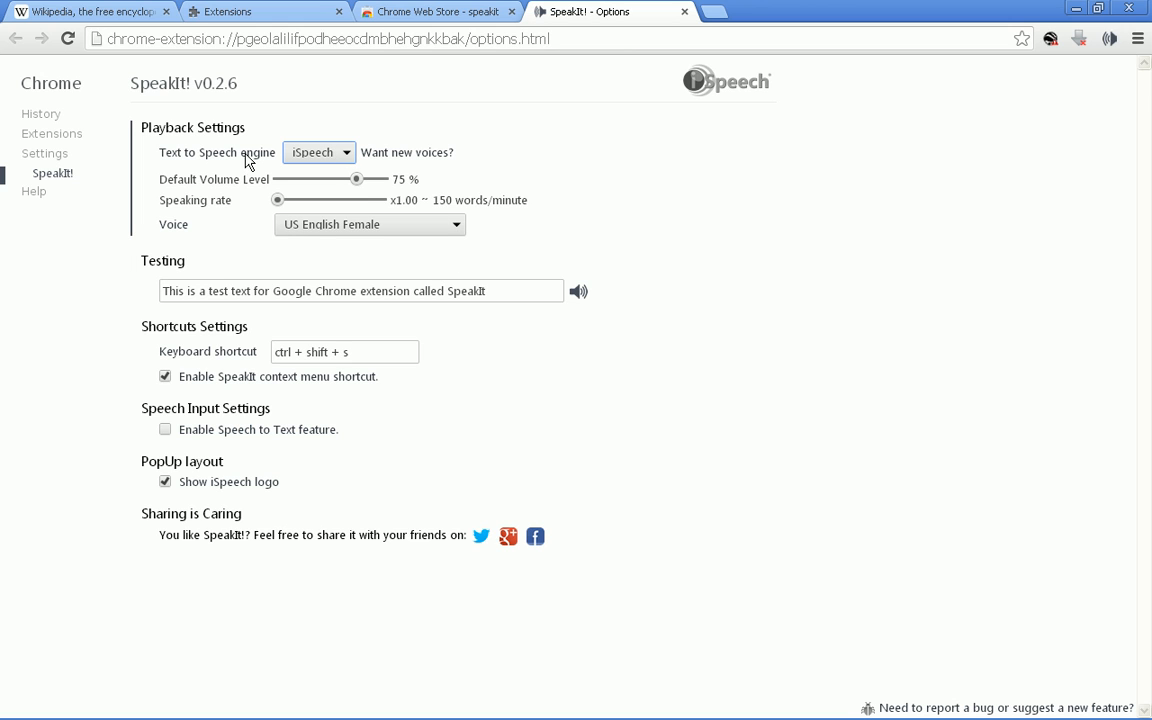
# Keep iSpeech as the speech engine and browse the available voices.
pyautogui.click(344, 152)
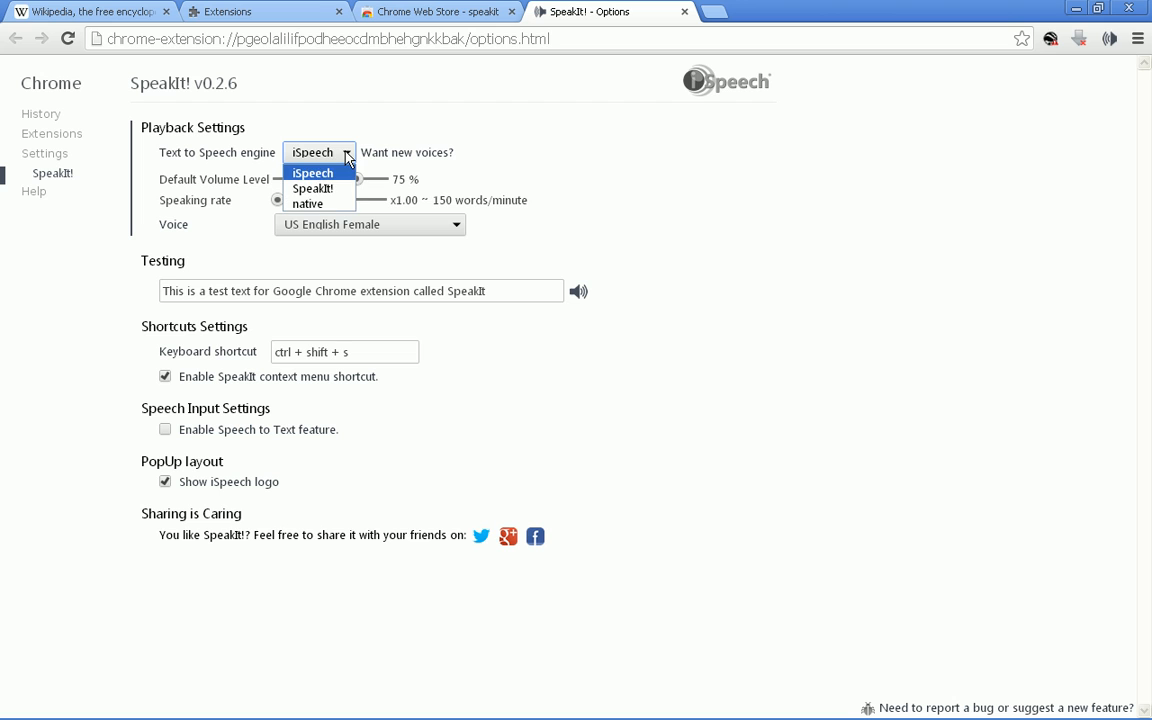
pyautogui.click(312, 172)
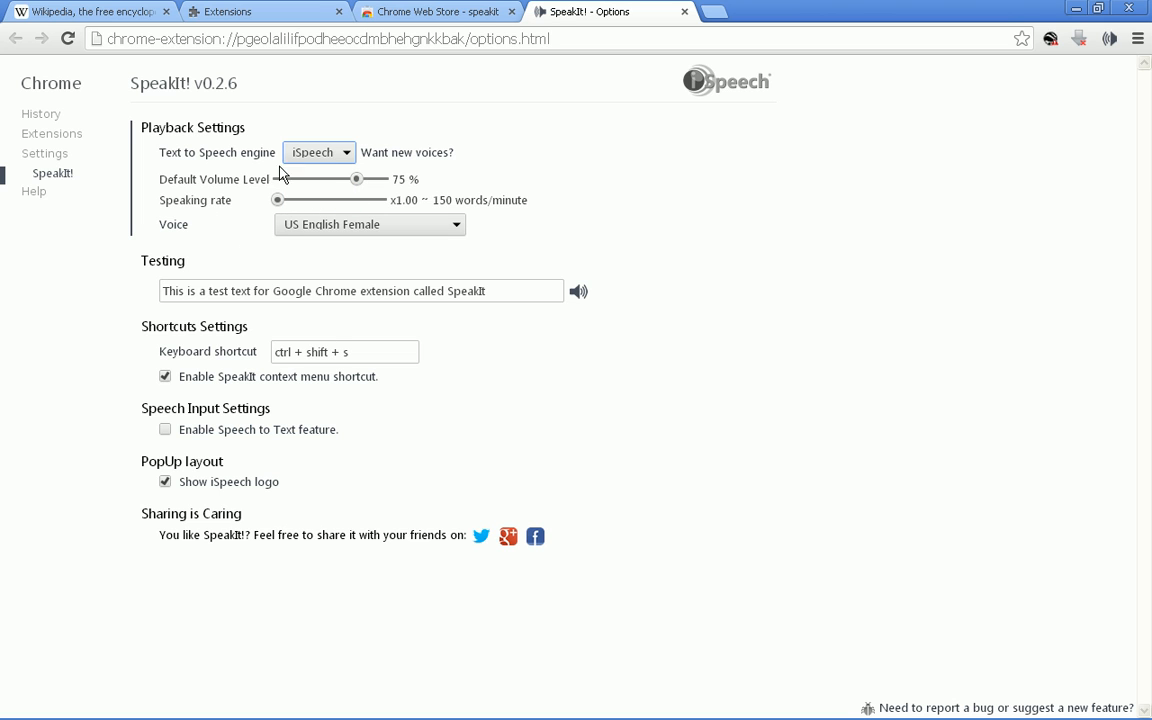
pyautogui.click(370, 224)
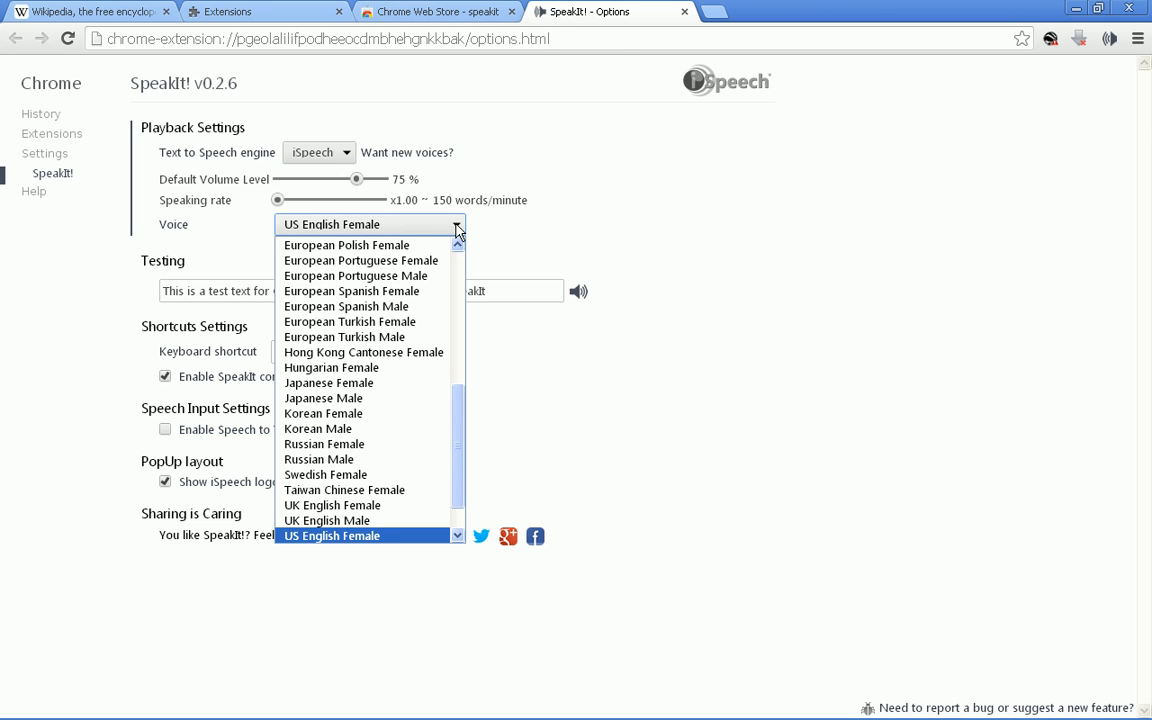
pyautogui.moveTo(362, 490)
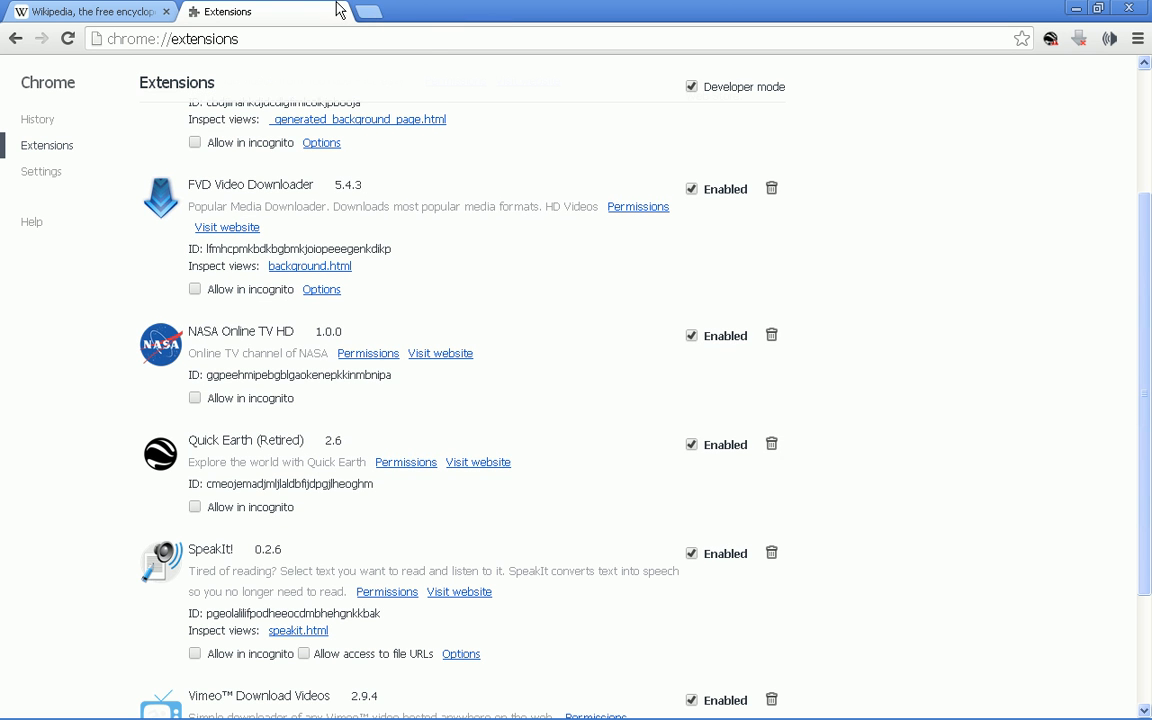
# Return to the Wikipedia main page tab.
pyautogui.click(90, 12)
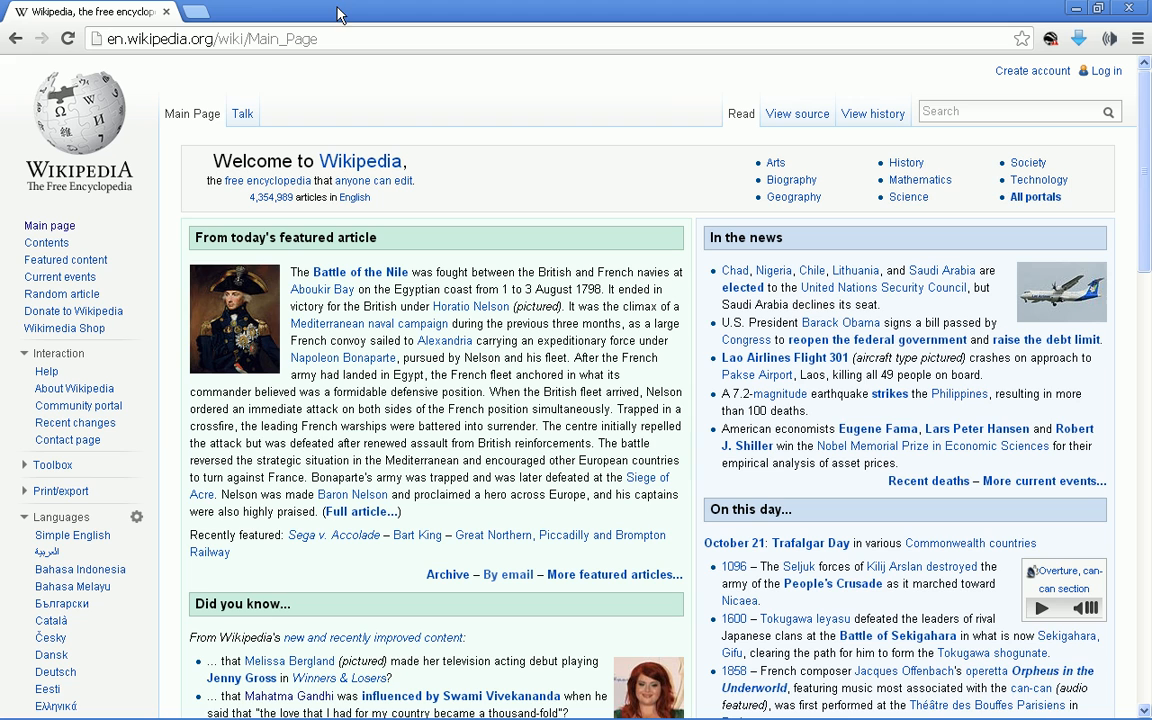
pyautogui.moveTo(1108, 36)
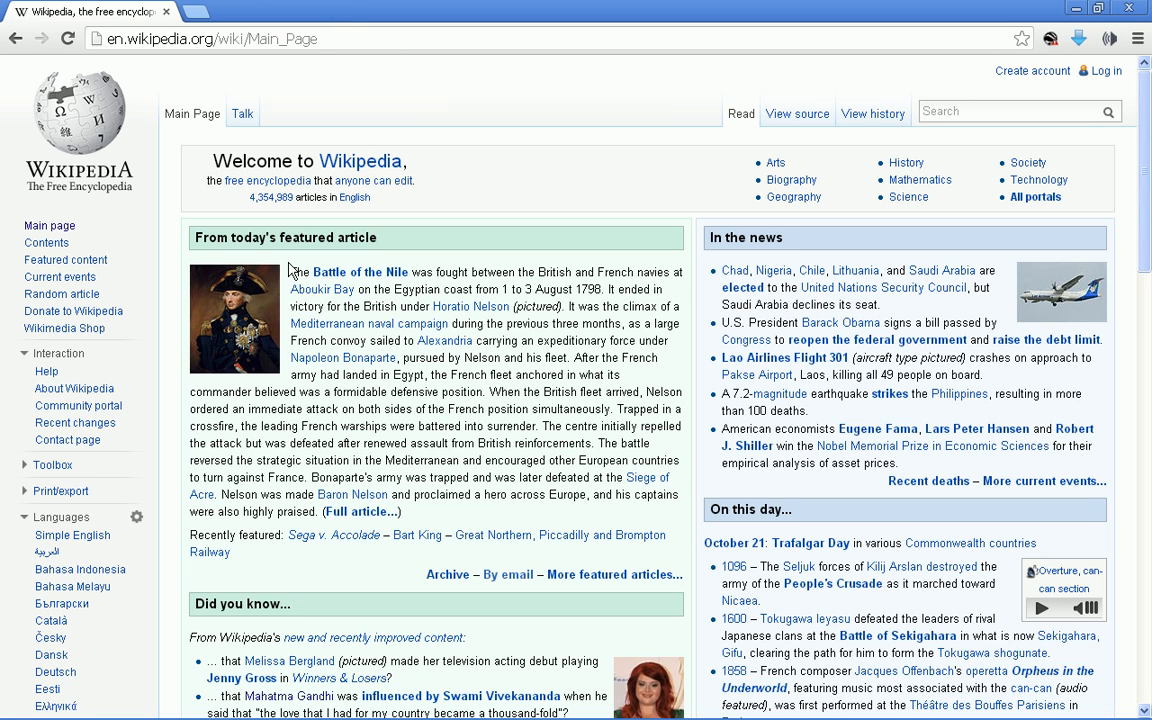
# Select the Battle of the Nile featured-article paragraph and have SpeakIt! read it aloud.
pyautogui.moveTo(296, 272); pyautogui.dragTo(412, 512)
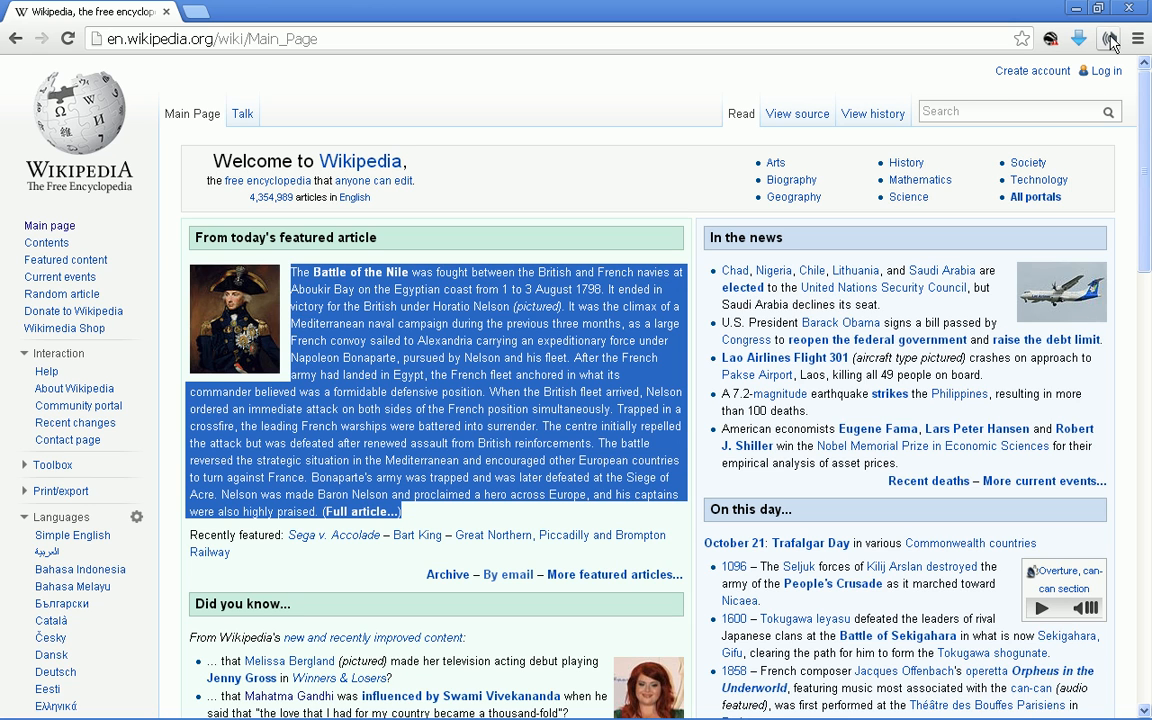
pyautogui.click(1112, 36)
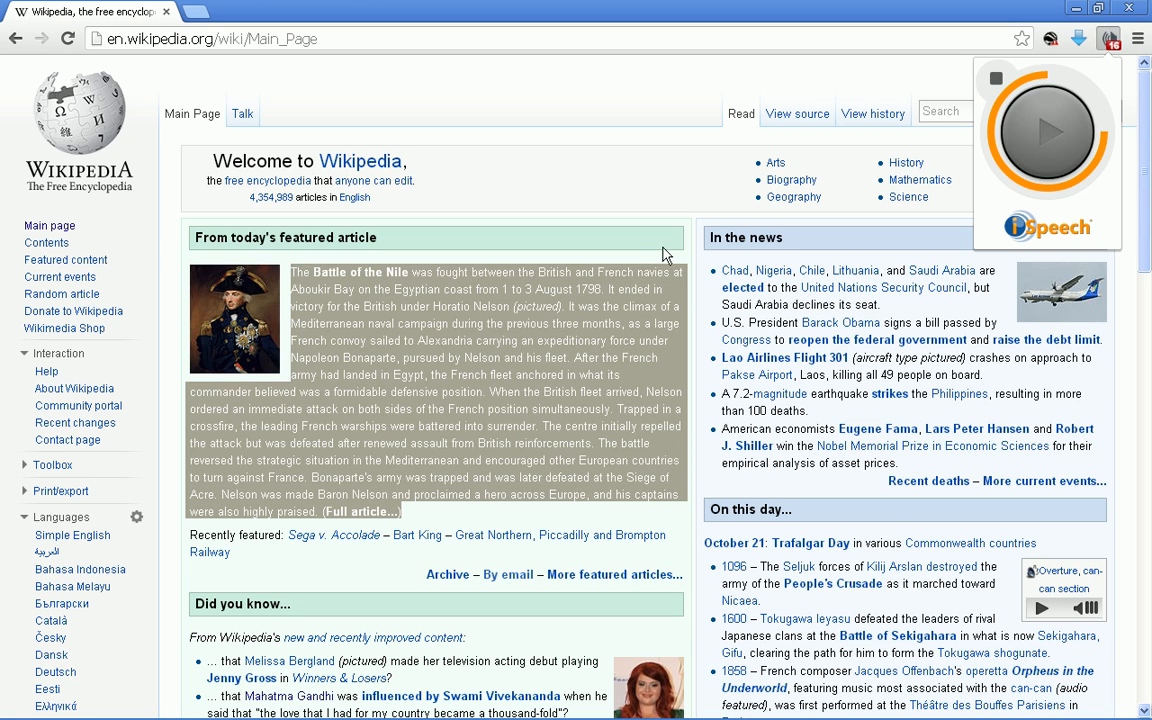
pyautogui.click(1044, 136)
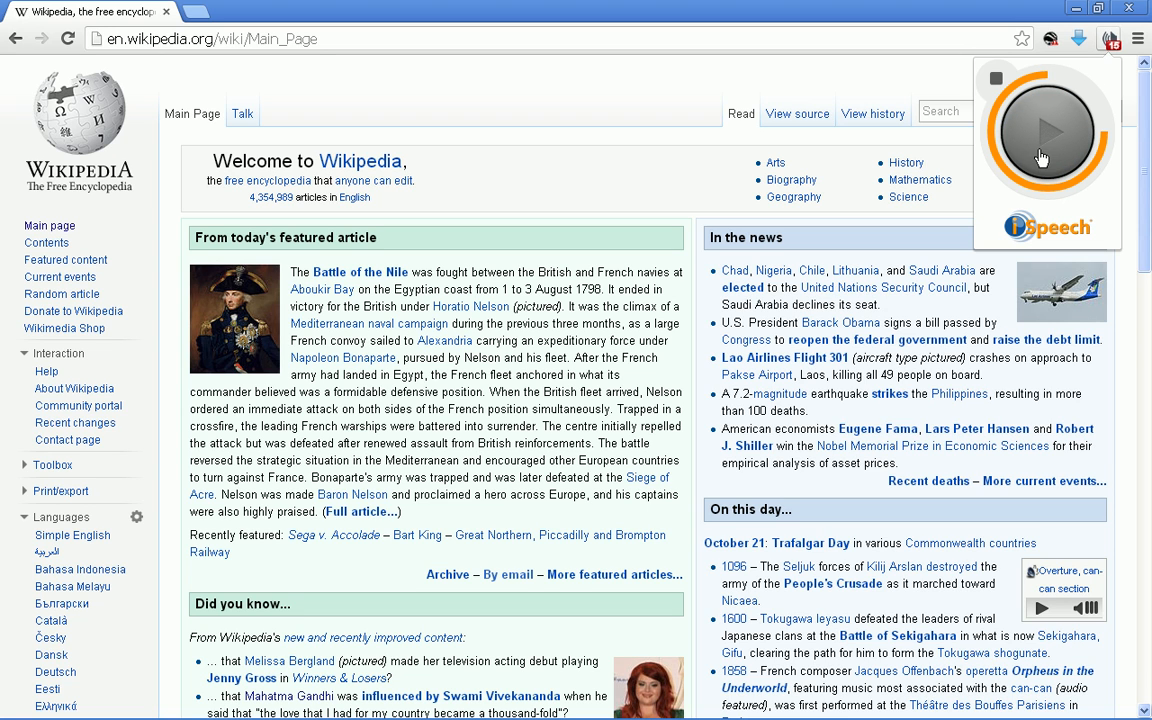
pyautogui.moveTo(876, 168)
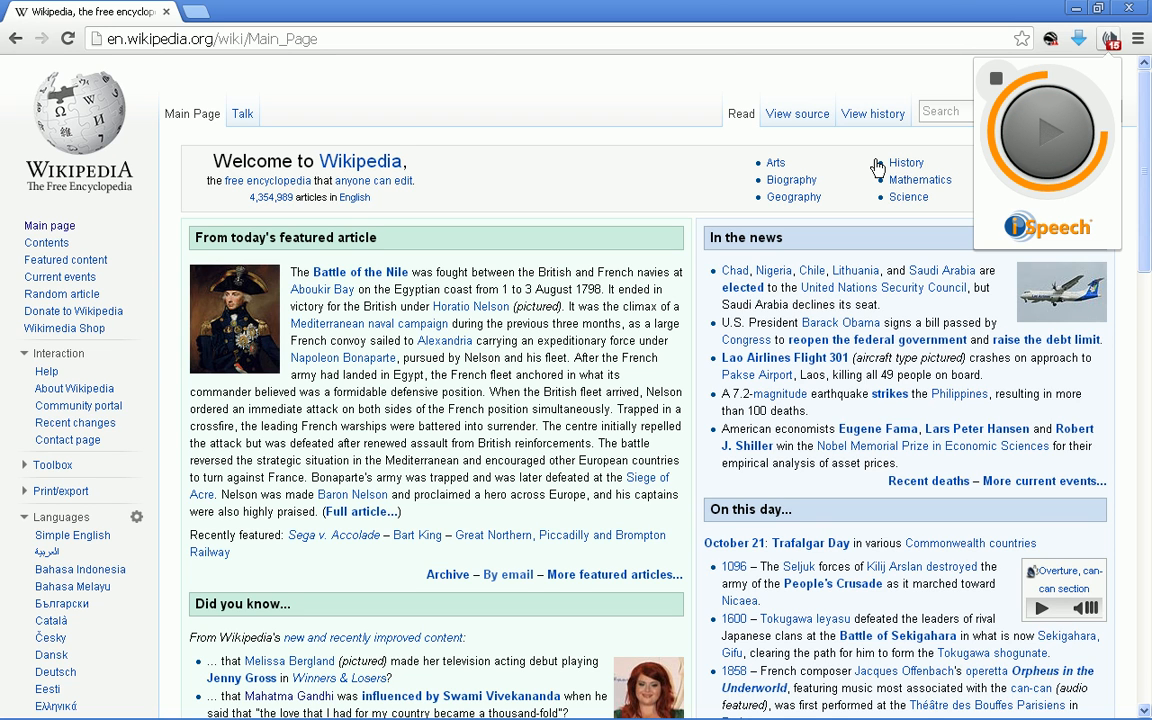